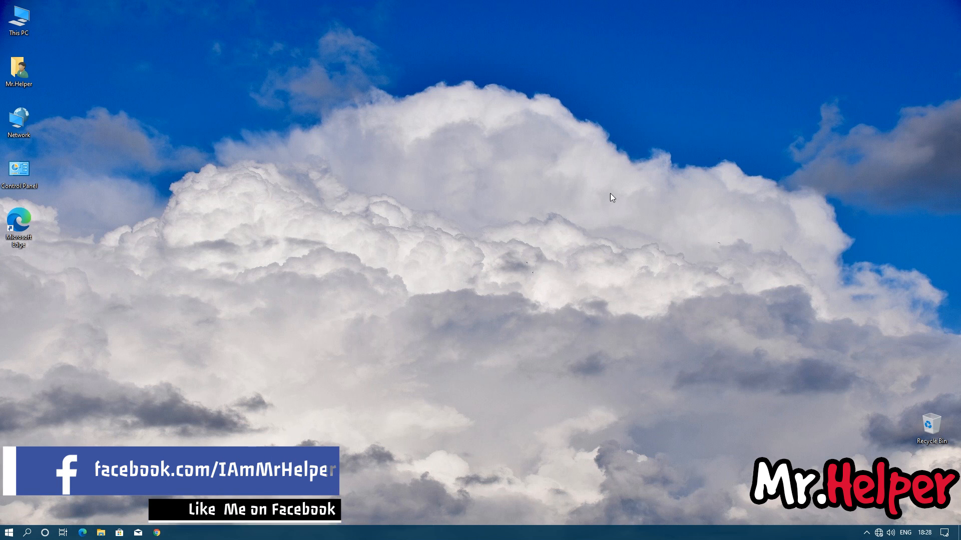
# Browse from This PC through C:\Users into the user's own Documents folder.
pyautogui.click(16, 18)
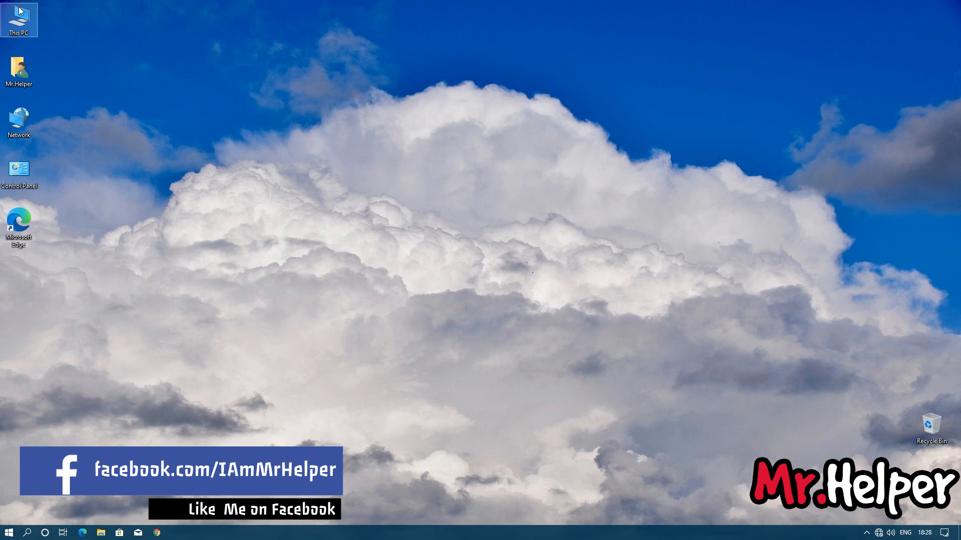
pyautogui.doubleClick(16, 15)
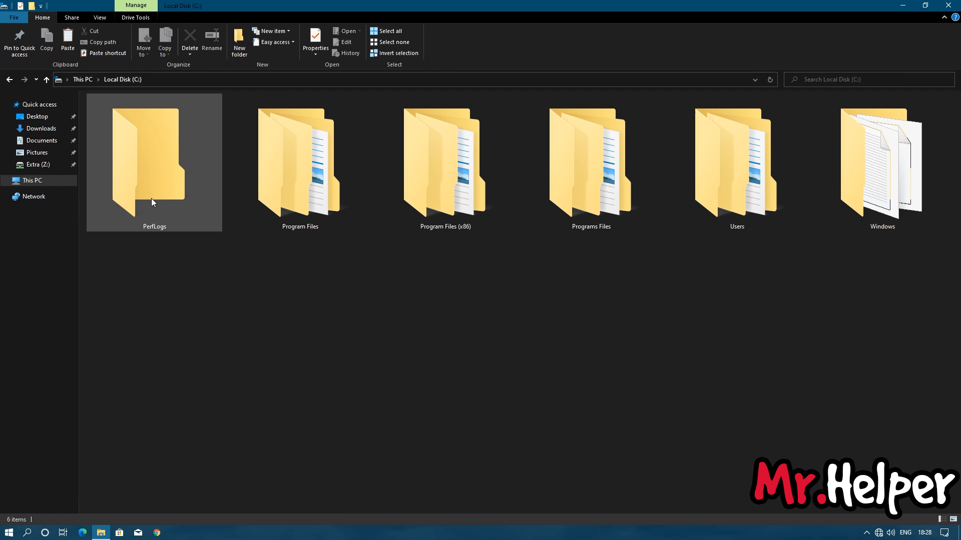
pyautogui.doubleClick(736, 165)
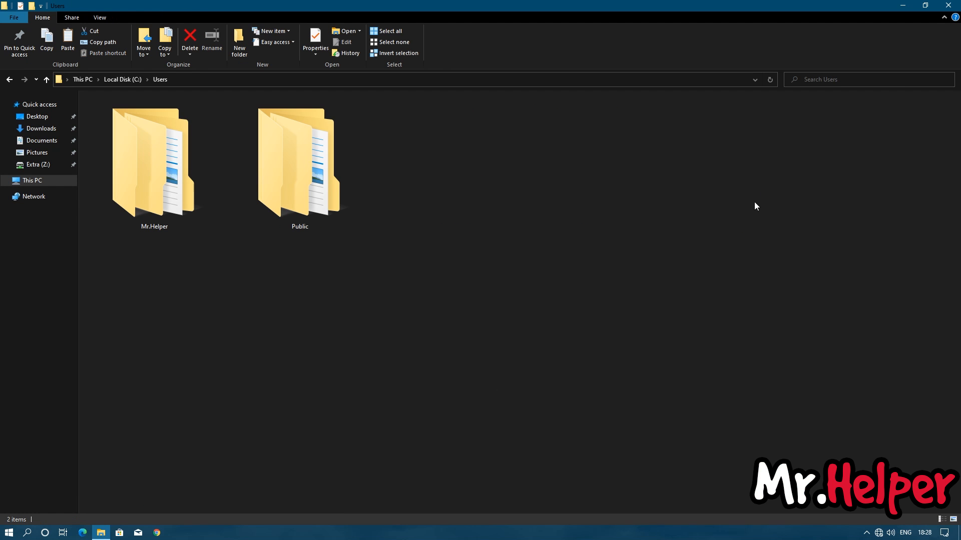
pyautogui.click(154, 160)
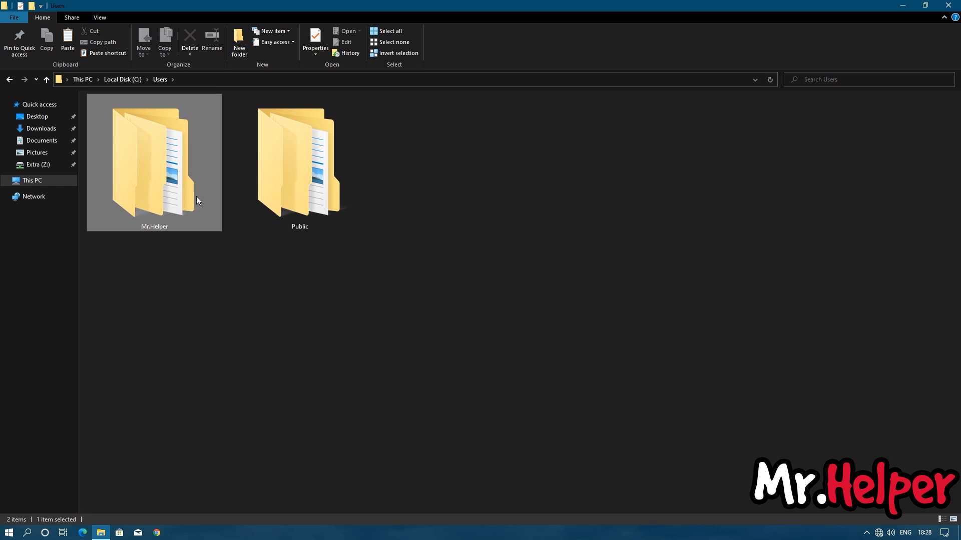
pyautogui.doubleClick(150, 150)
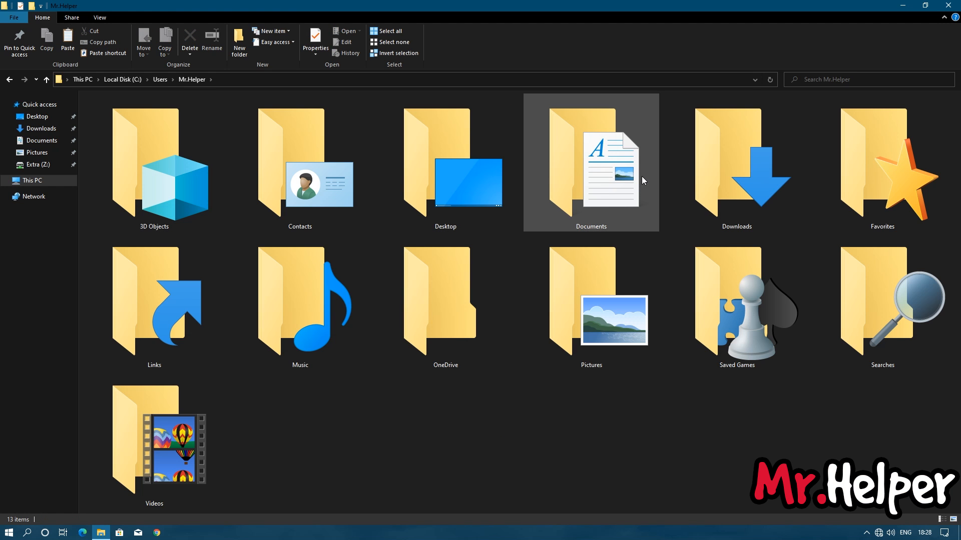
pyautogui.doubleClick(590, 165)
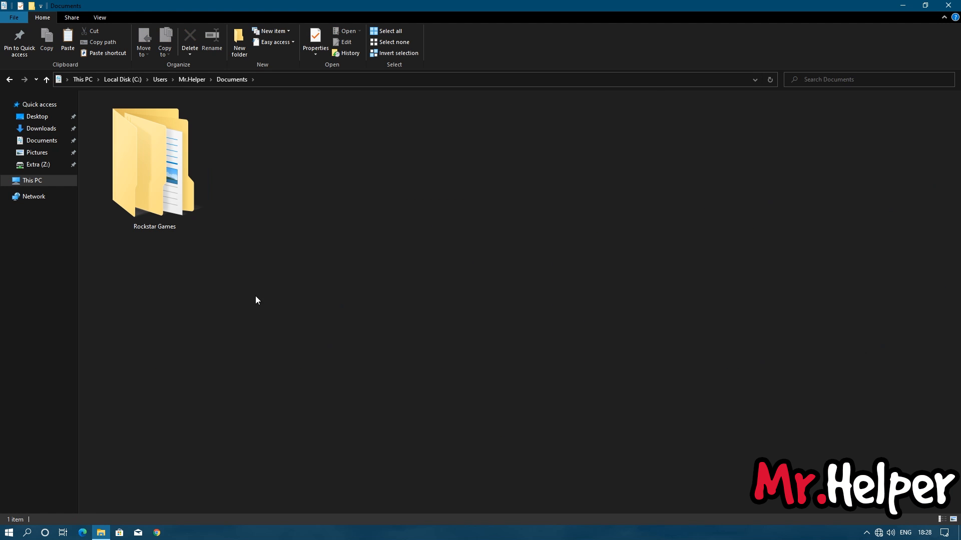
# Continue into Rockstar Games > Red Dead Redemption 2 > Profiles.
pyautogui.doubleClick(155, 160)
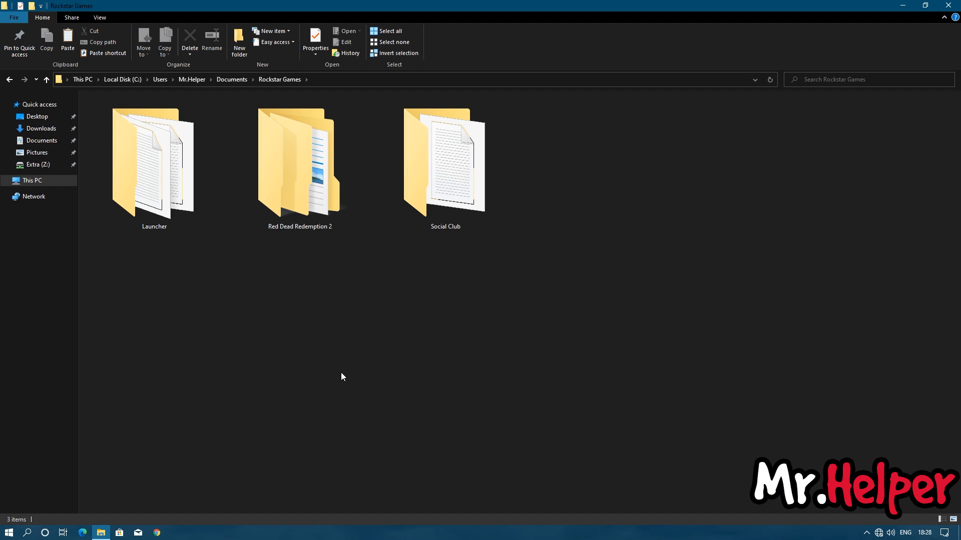
pyautogui.doubleClick(300, 160)
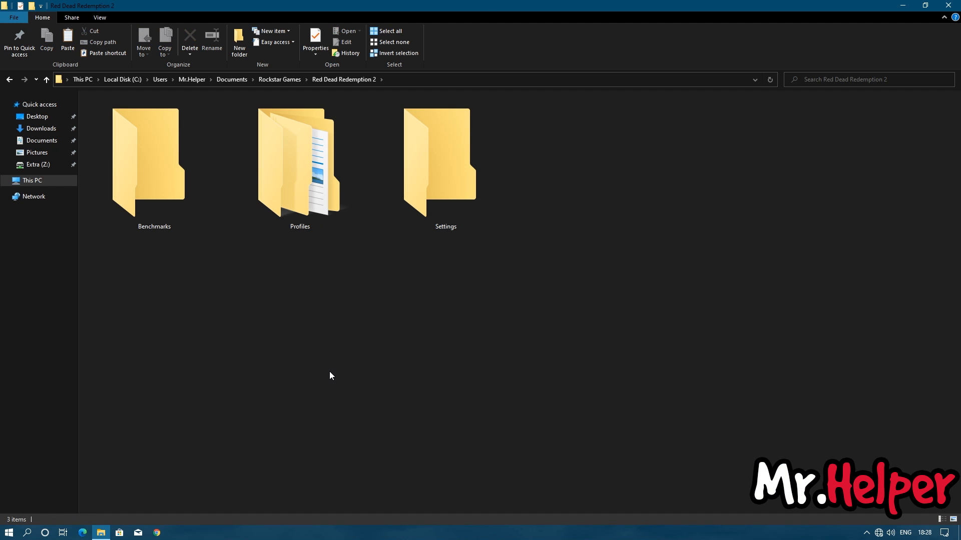
pyautogui.click(301, 170)
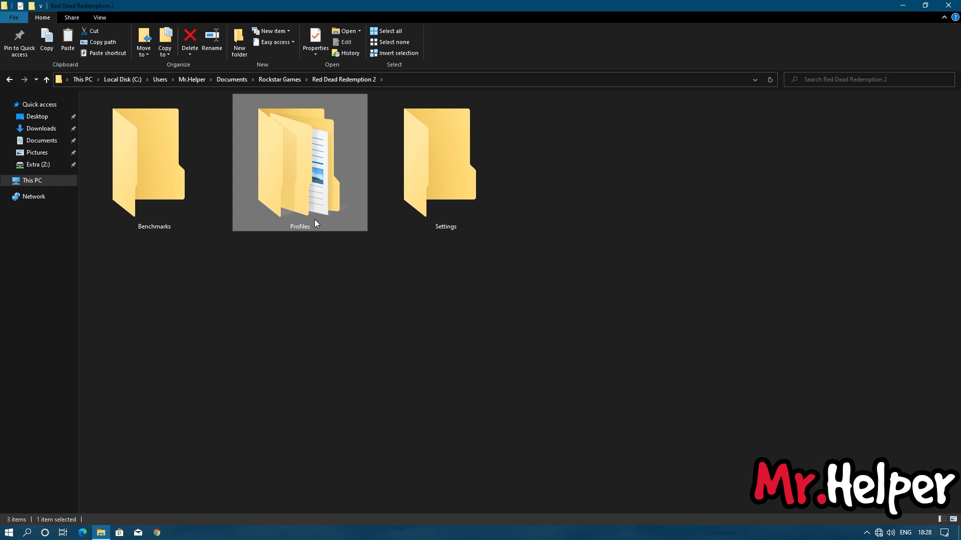
pyautogui.doubleClick(300, 160)
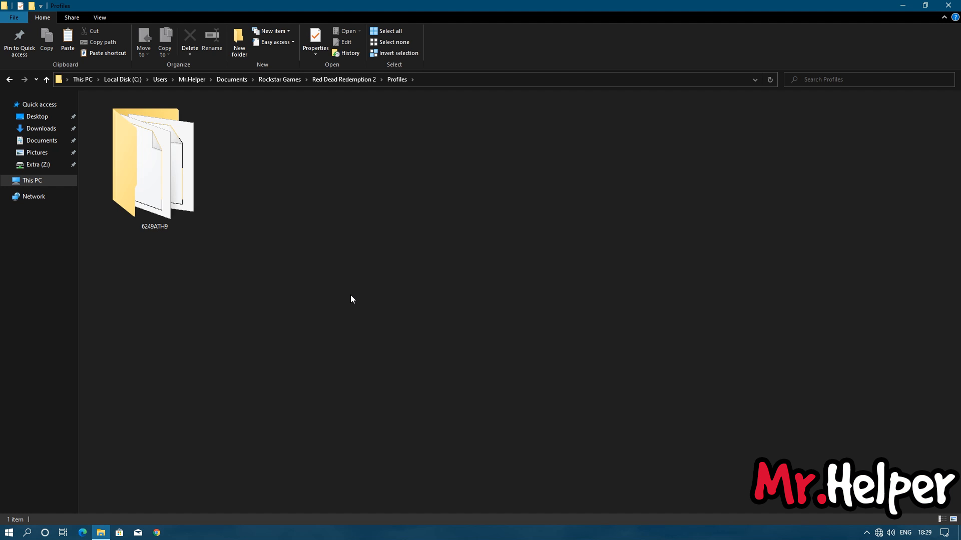
# Enter the profile ID folder listed inside Profiles.
pyautogui.click(154, 160)
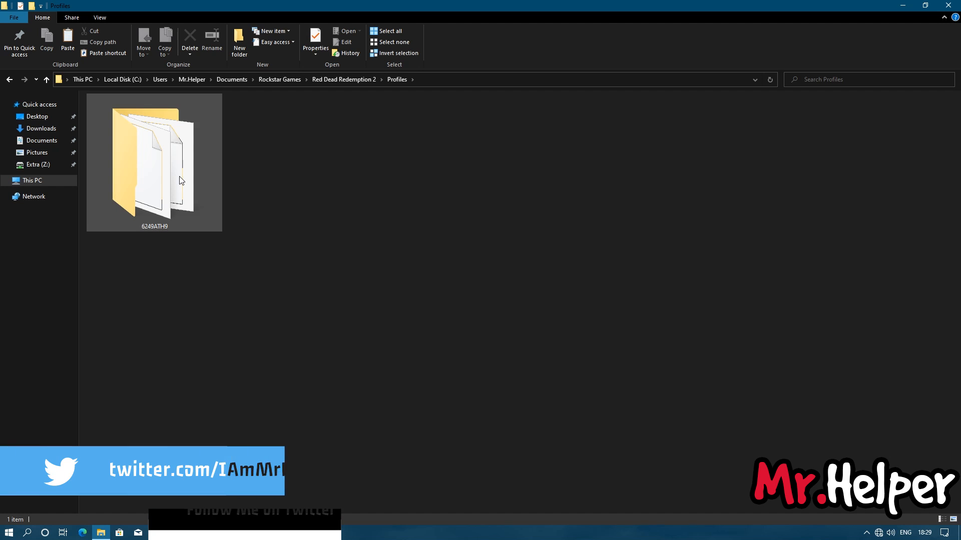
pyautogui.doubleClick(150, 160)
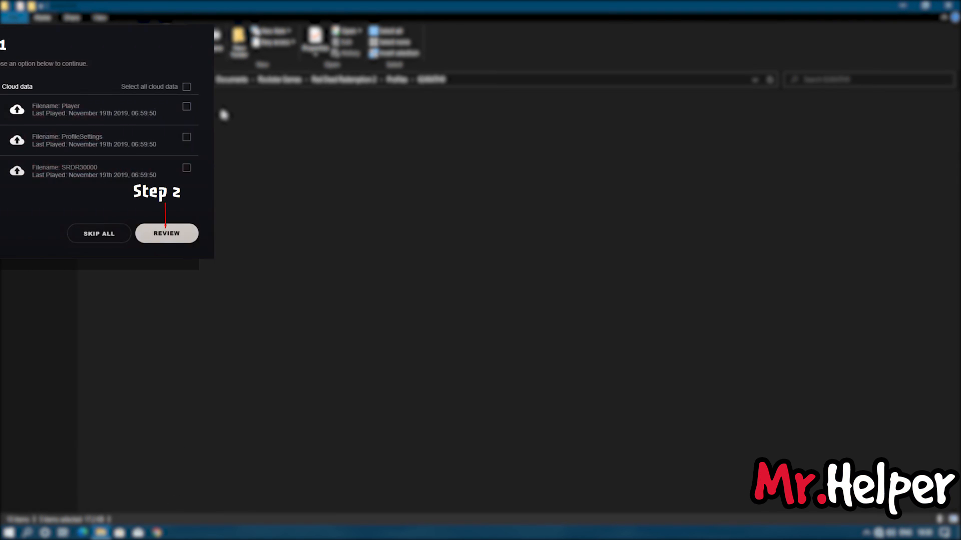
# Choose 'Select all local data' for the sync conflicts and proceed to Review.
pyautogui.click(245, 87)
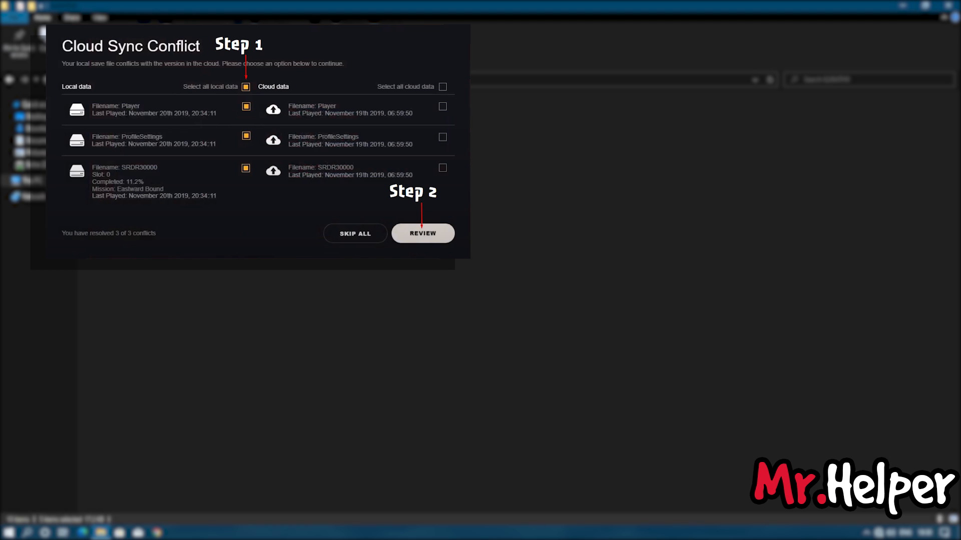
pyautogui.click(423, 234)
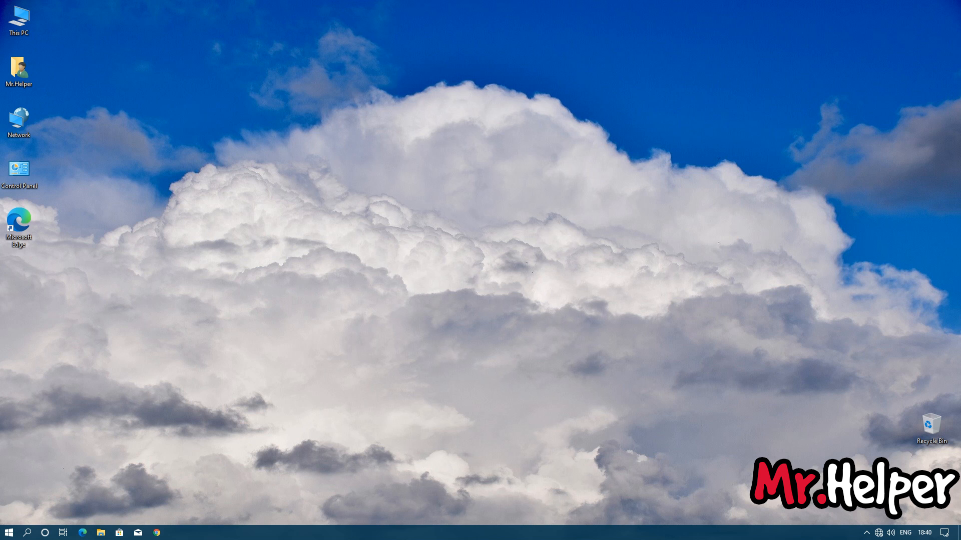
# Run %UserProfile% from the Run dialog to reach the user's profile folder.
pyautogui.press('Win+r')
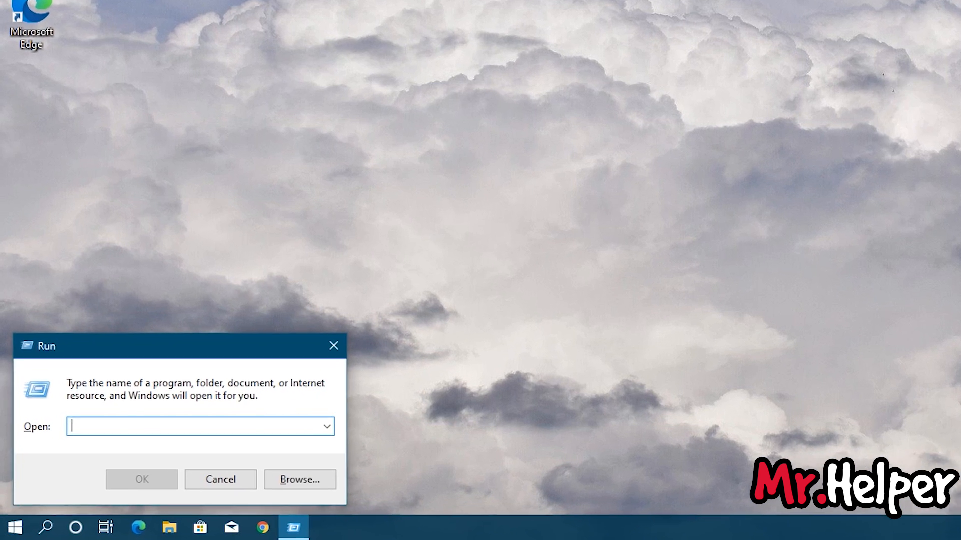
pyautogui.write('%')
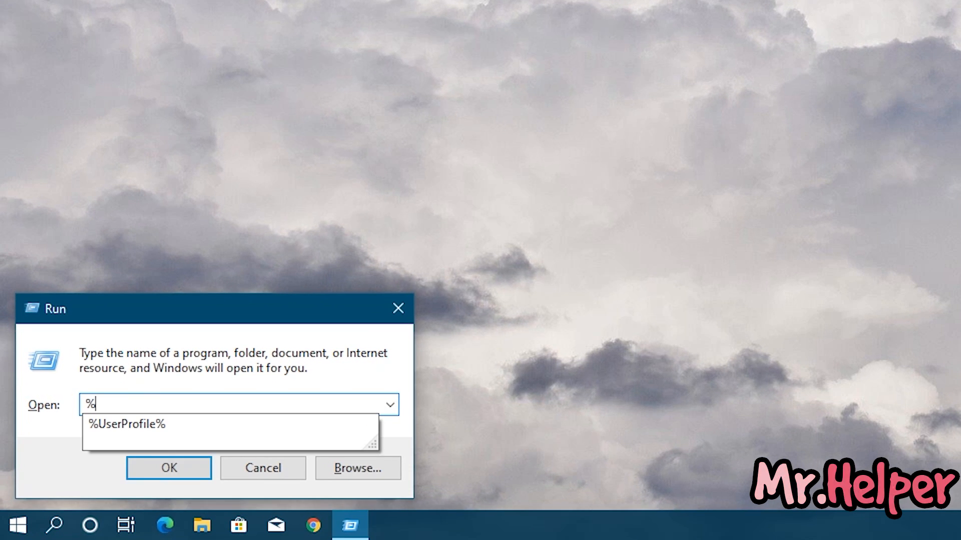
pyautogui.write('U')
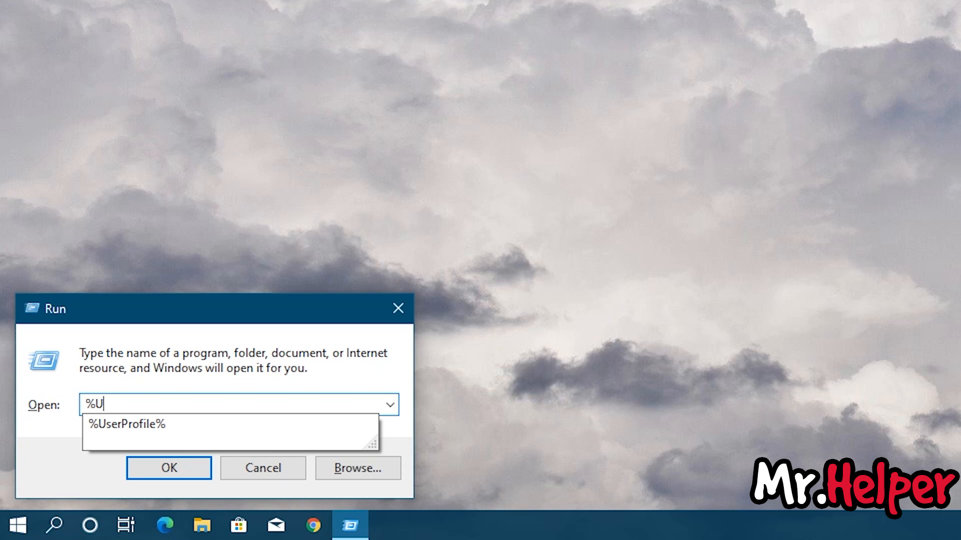
pyautogui.write('serPro')
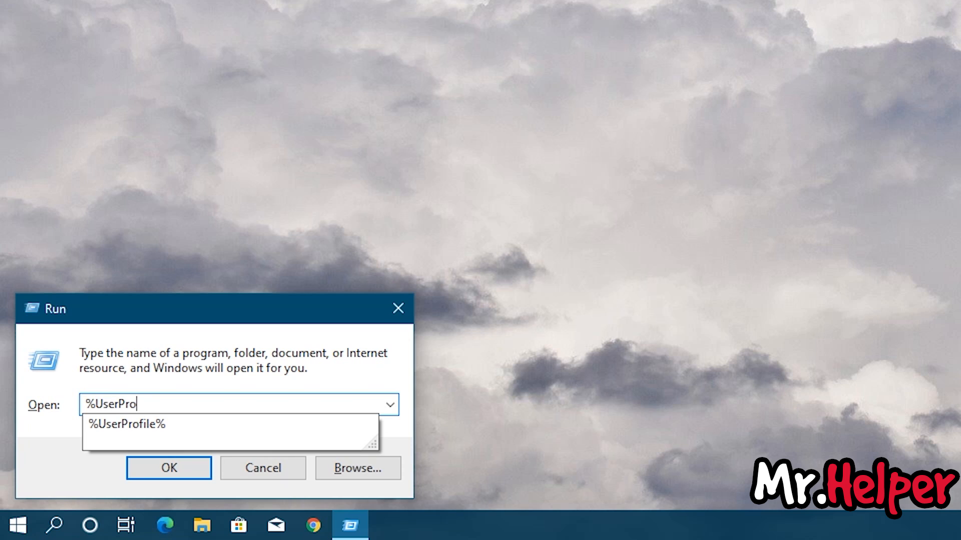
pyautogui.write('file%')
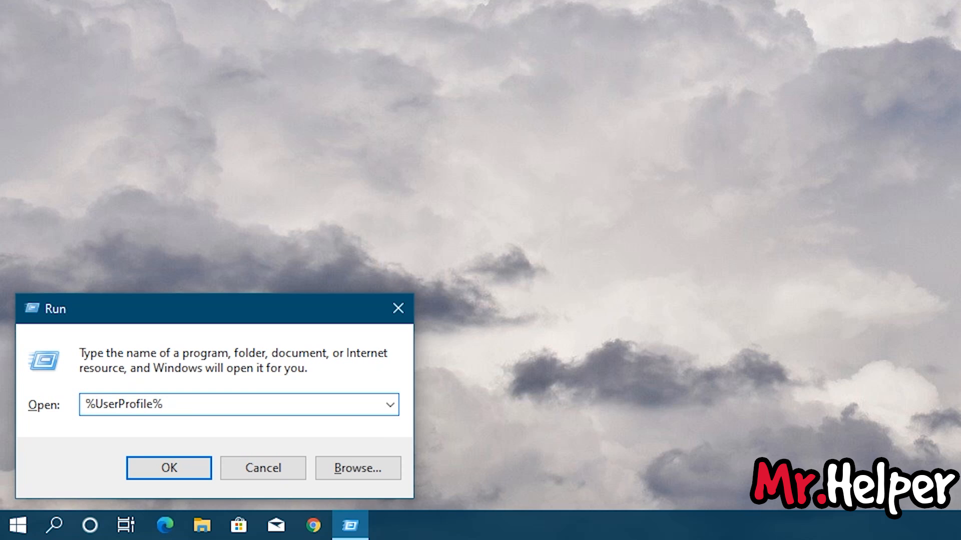
pyautogui.click(168, 468)
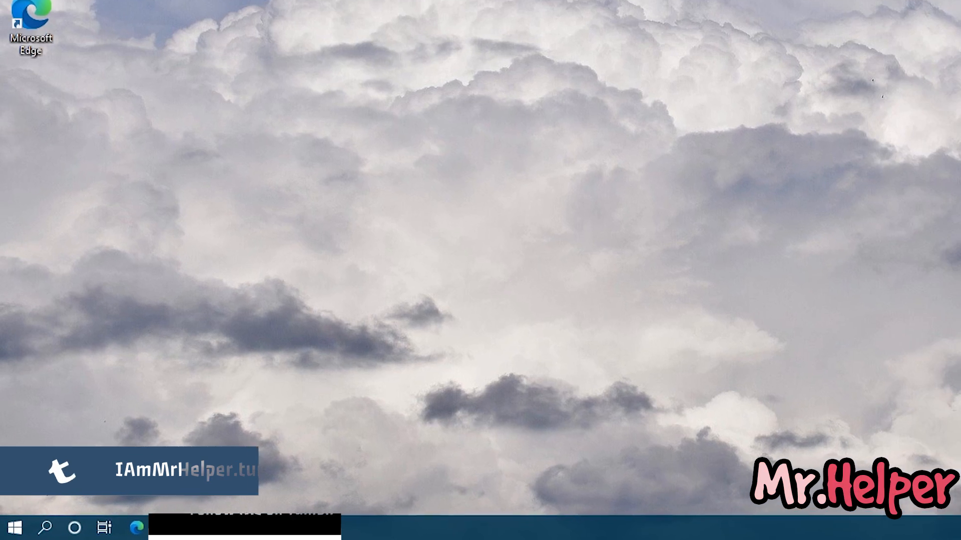
pyautogui.click(101, 532)
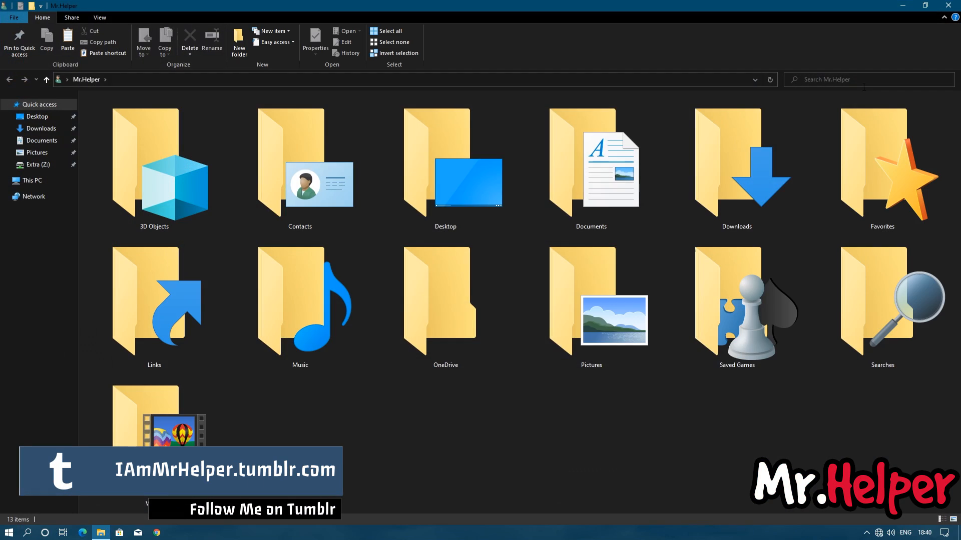
pyautogui.doubleClick(590, 171)
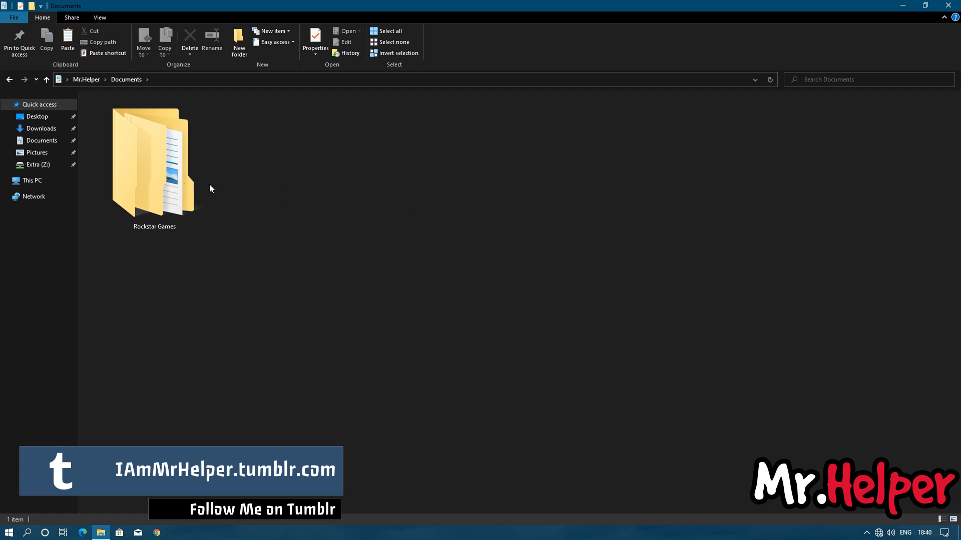
pyautogui.doubleClick(154, 155)
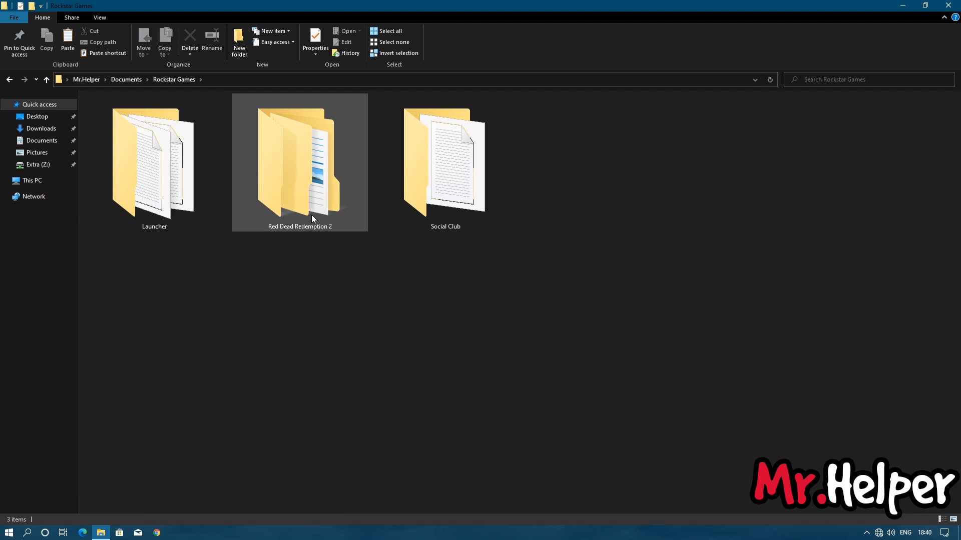
pyautogui.doubleClick(299, 160)
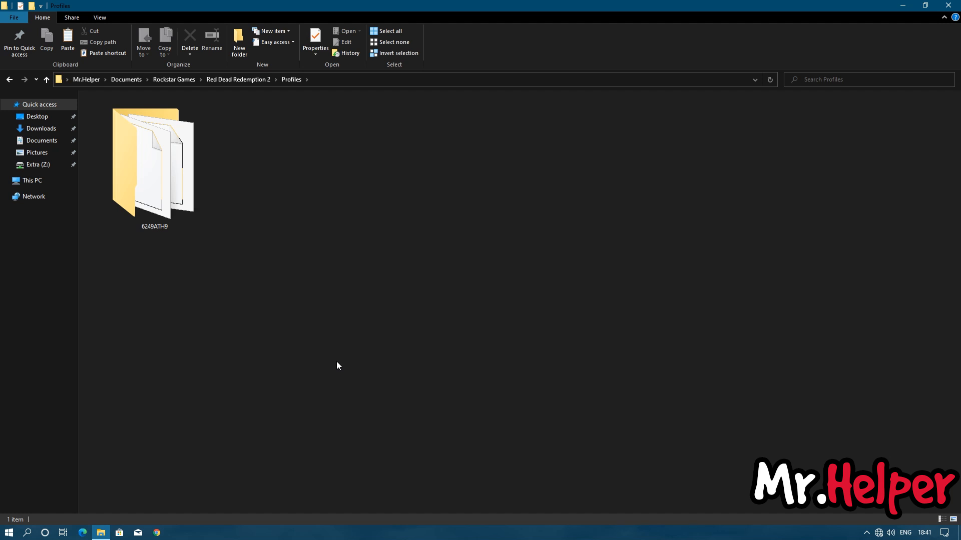
pyautogui.doubleClick(155, 165)
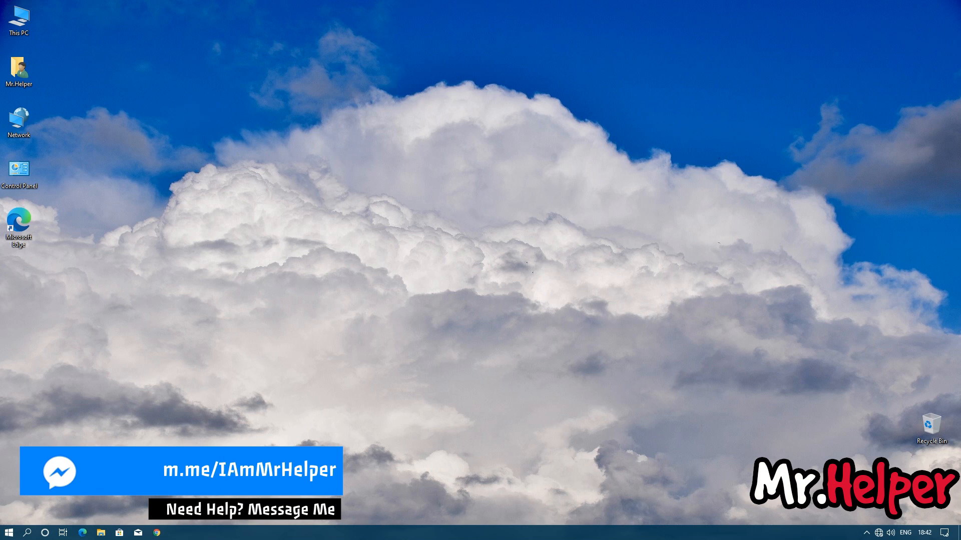
pyautogui.moveTo(113, 121)
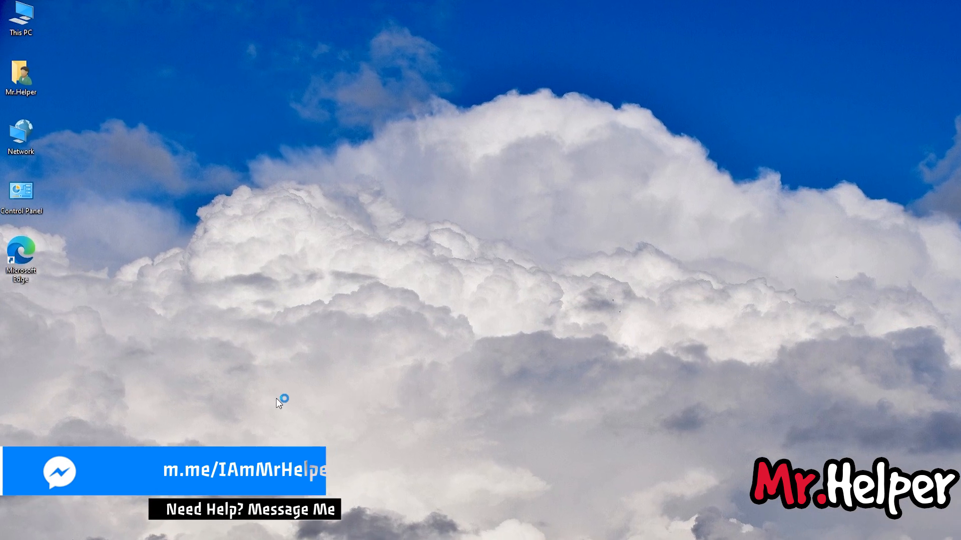
# From a new This PC window, go to Documents via the address bar.
pyautogui.doubleClick(19, 14)
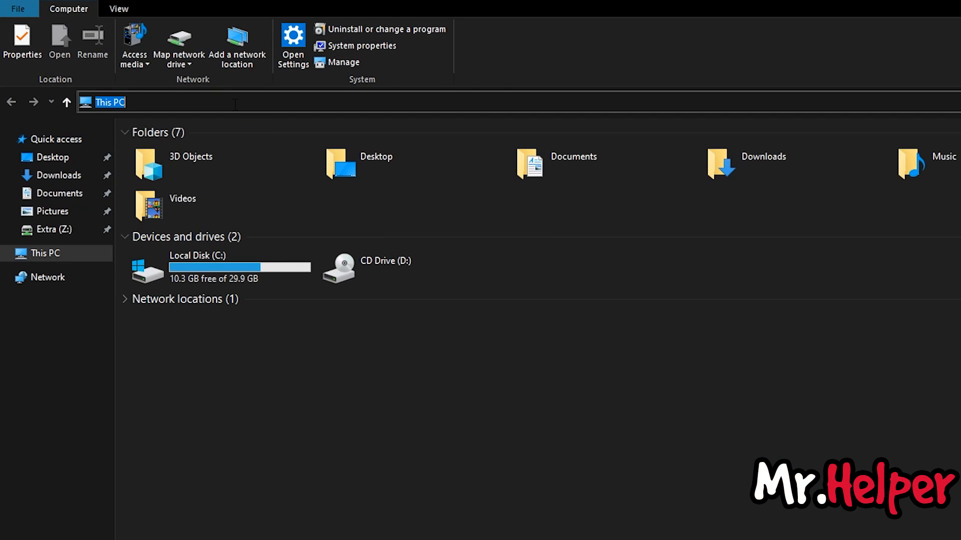
pyautogui.write('Docum')
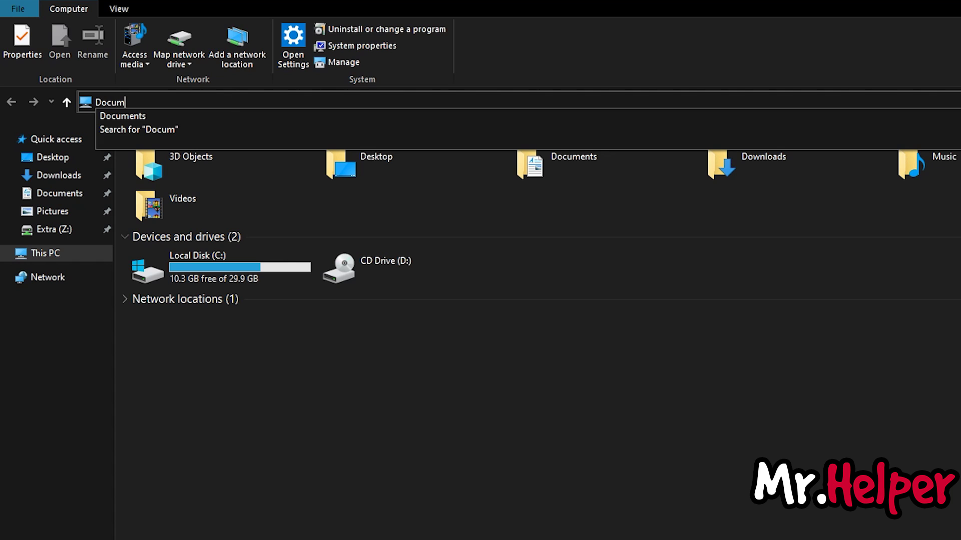
pyautogui.write('ents')
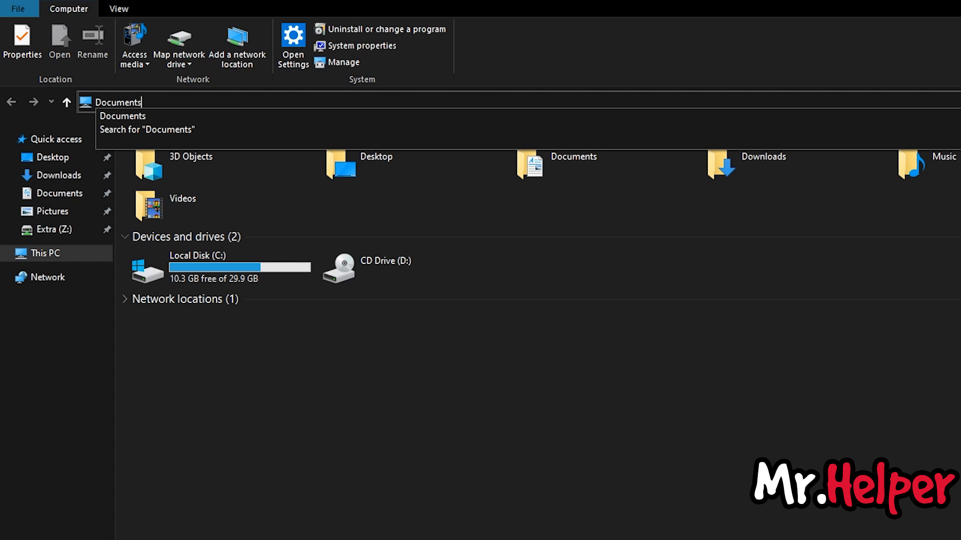
pyautogui.press('Enter')
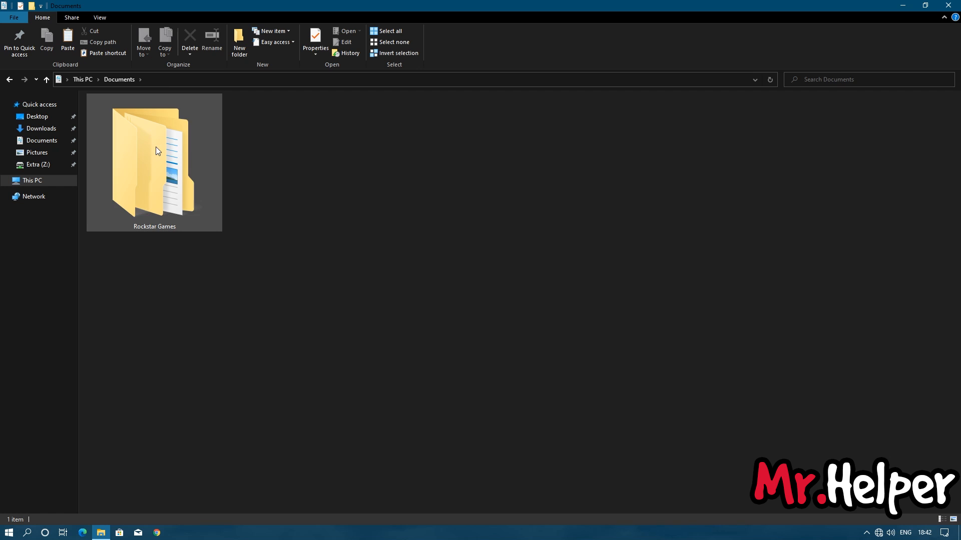
# Descend through Rockstar Games and Profiles into the 6249ATH9 profile folder with the SRDR saves.
pyautogui.doubleClick(155, 150)
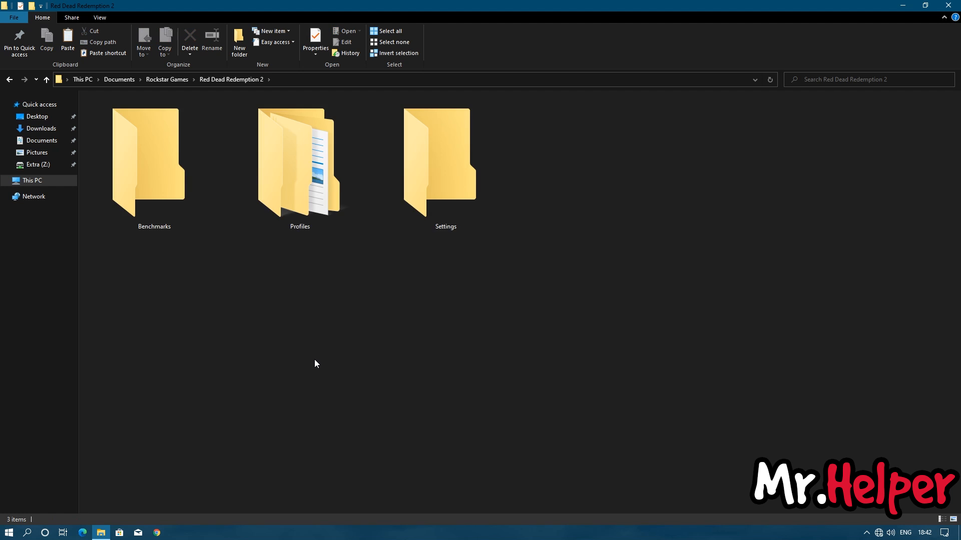
pyautogui.doubleClick(299, 165)
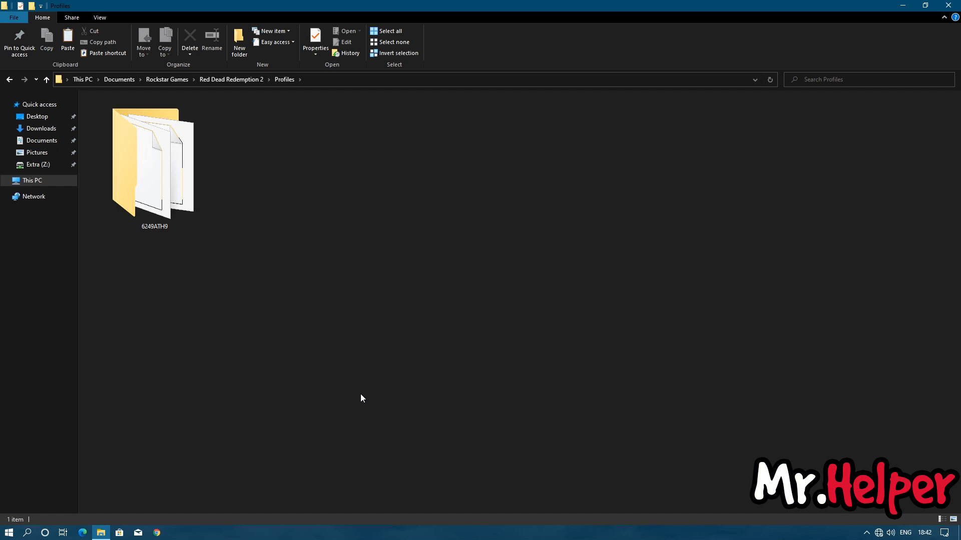
pyautogui.click(155, 165)
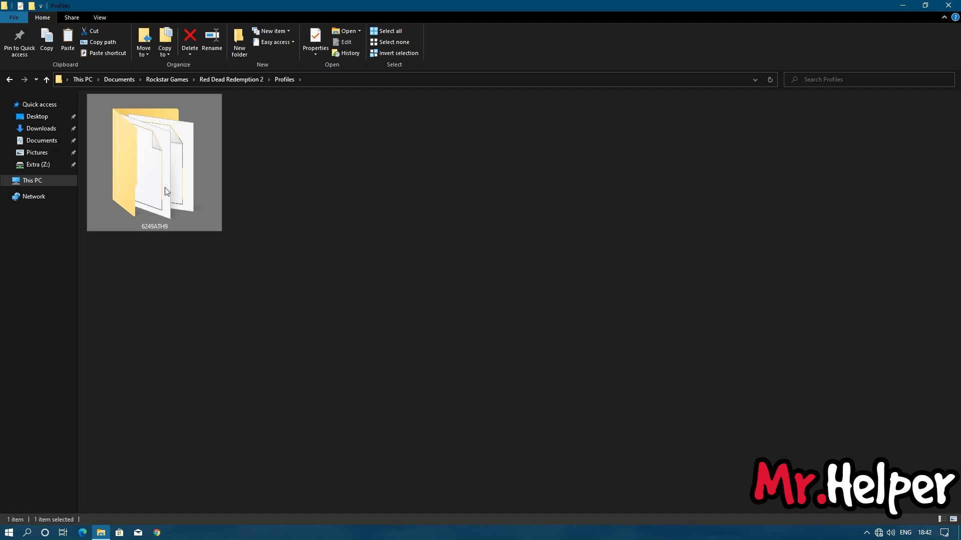
pyautogui.doubleClick(154, 160)
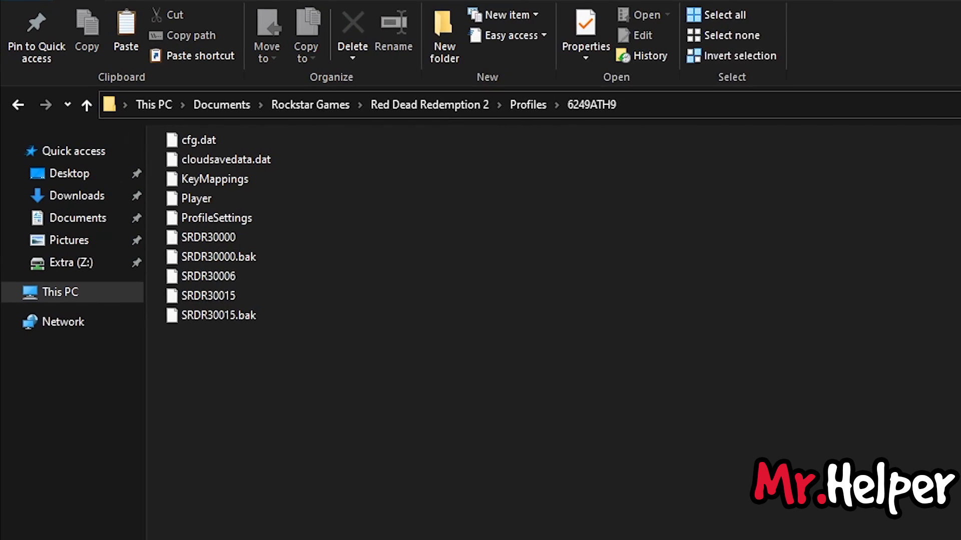